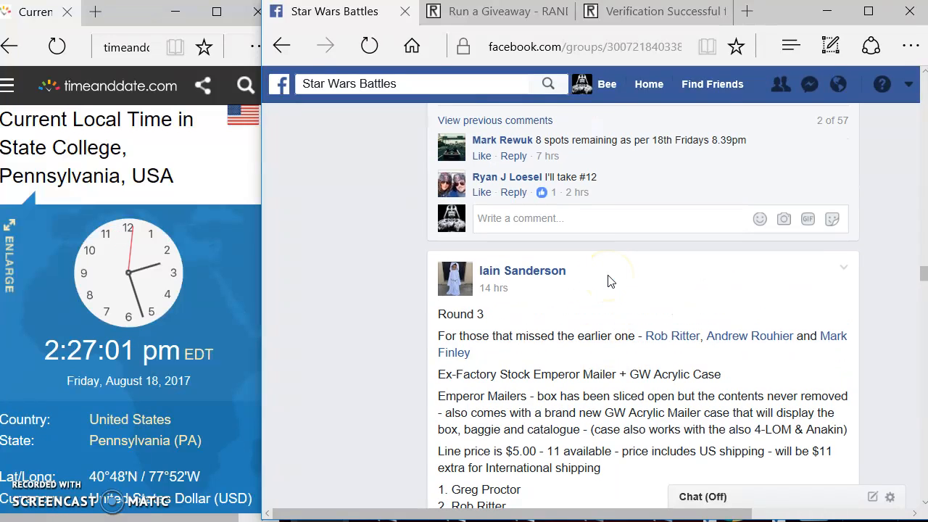
{"action": "mouse_move", "coordinate": [525, 353]}
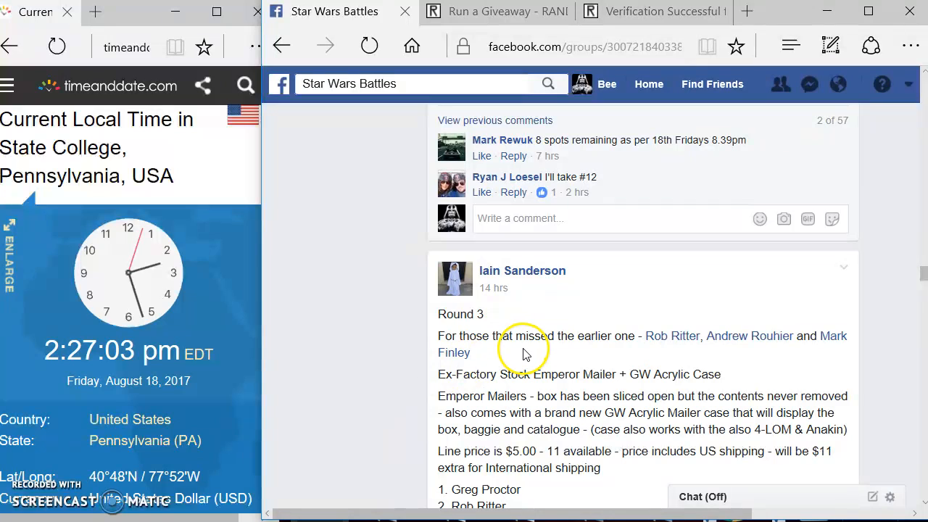
{"action": "mouse_move", "coordinate": [487, 391]}
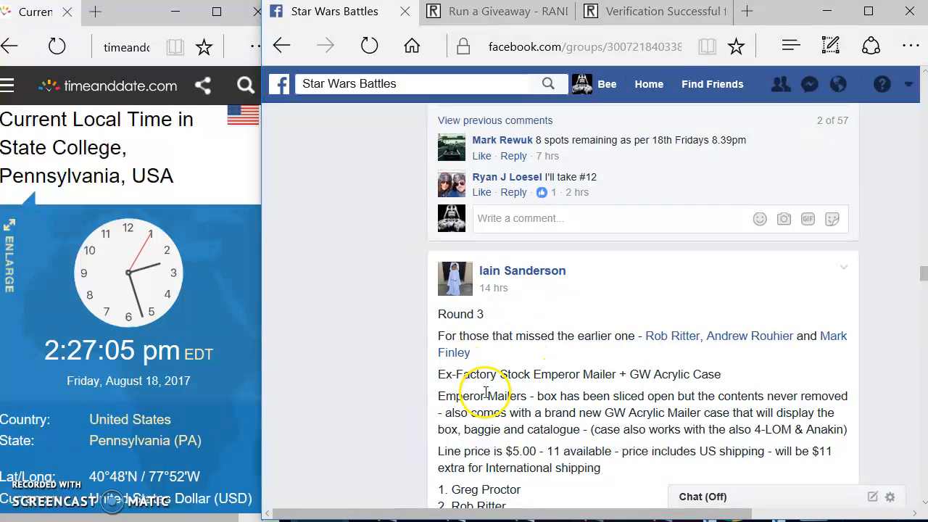
- Post a "LIVE!!" comment under the Round 3 giveaway thread in Star Wars Battles
{"action": "scroll", "scroll_direction": "down", "scroll_amount": 3}
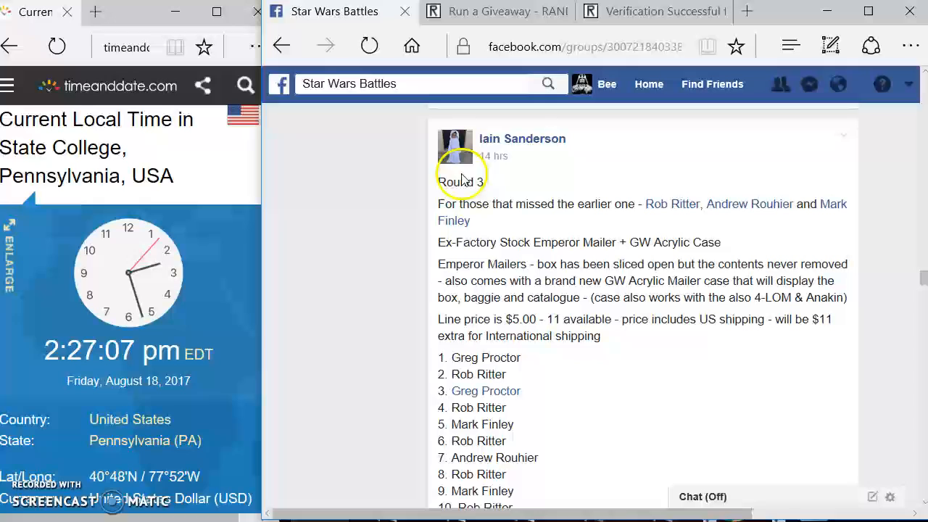
{"action": "scroll", "scroll_direction": "down", "scroll_amount": 3}
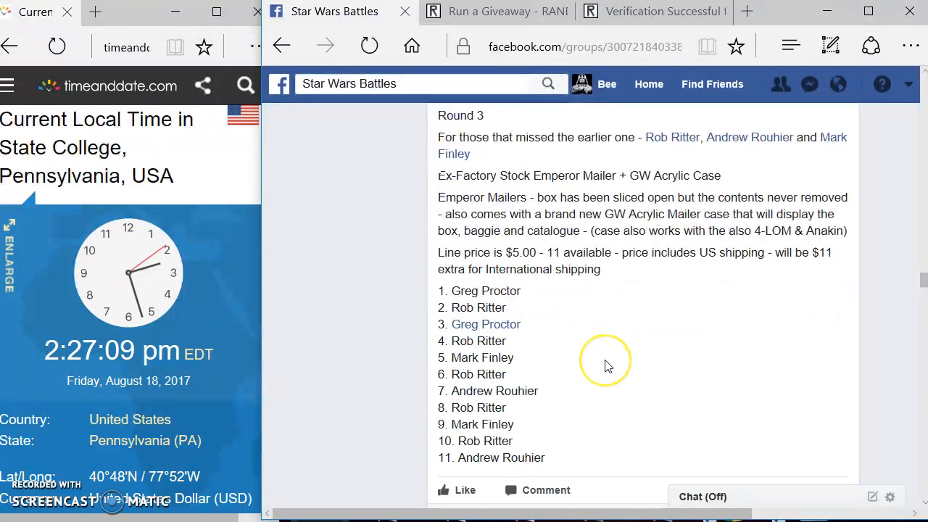
{"action": "scroll", "scroll_direction": "down", "scroll_amount": 3}
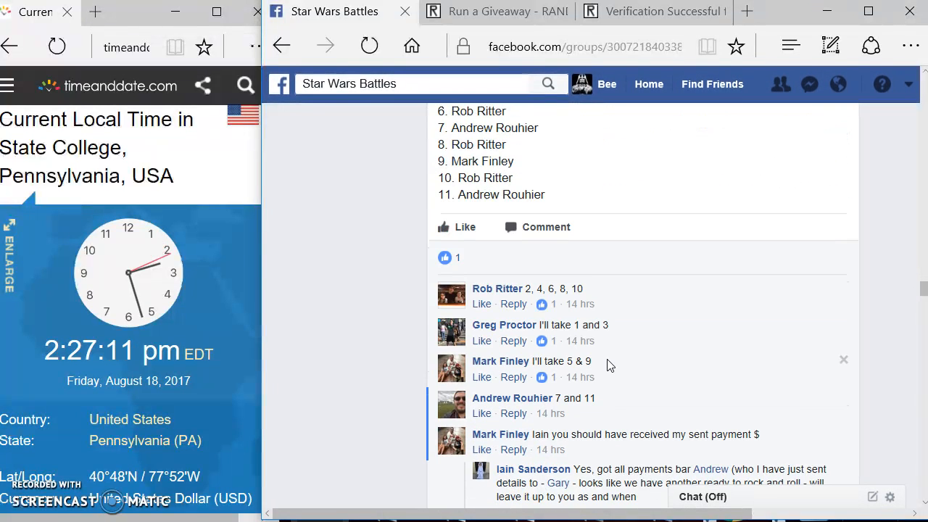
{"action": "scroll", "scroll_direction": "down", "scroll_amount": 3}
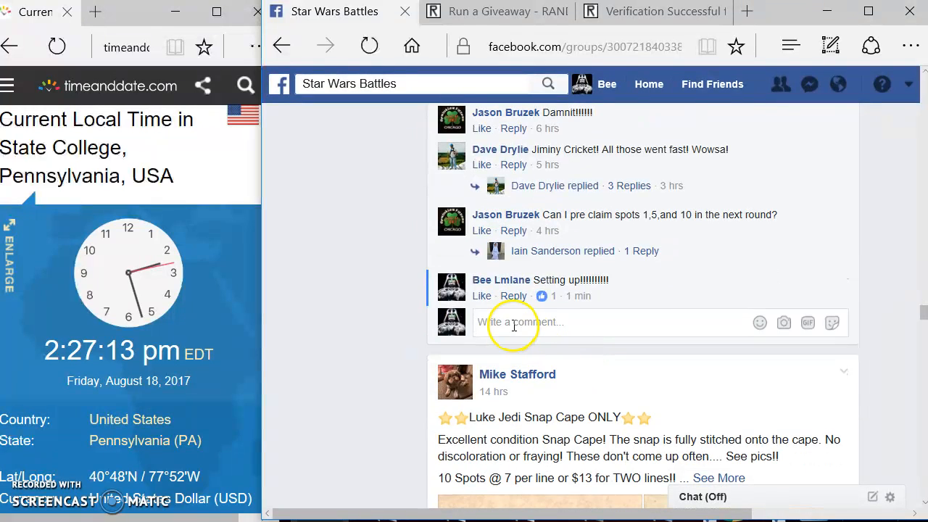
{"action": "type", "text": "live"}
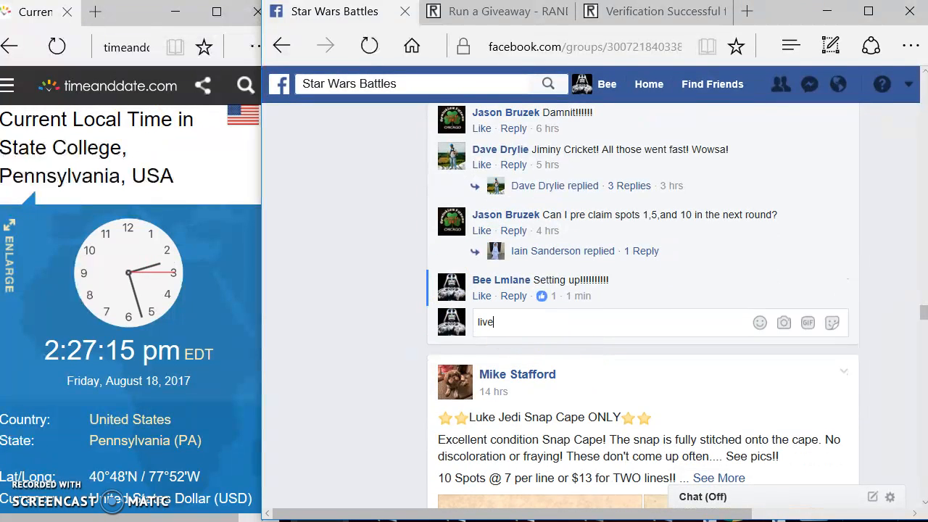
{"action": "type", "text": "LIVE!!"}
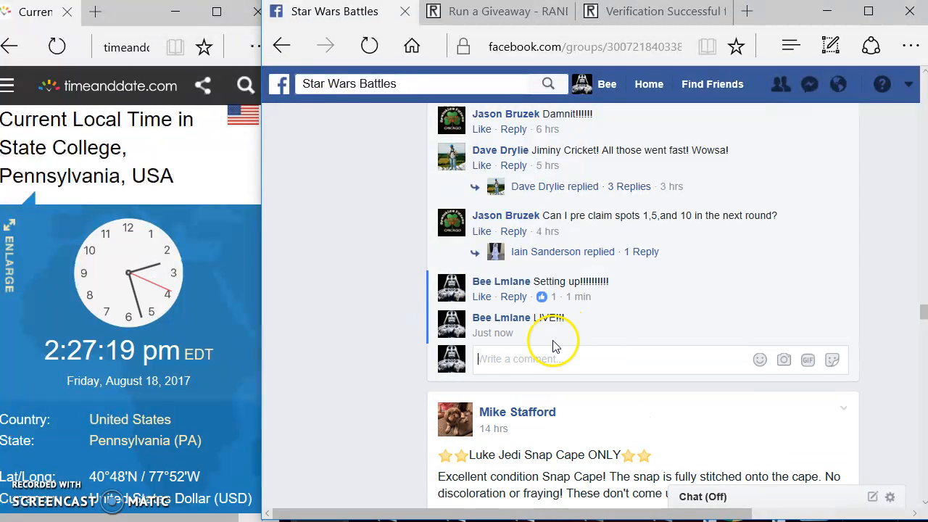
{"action": "mouse_move", "coordinate": [556, 370]}
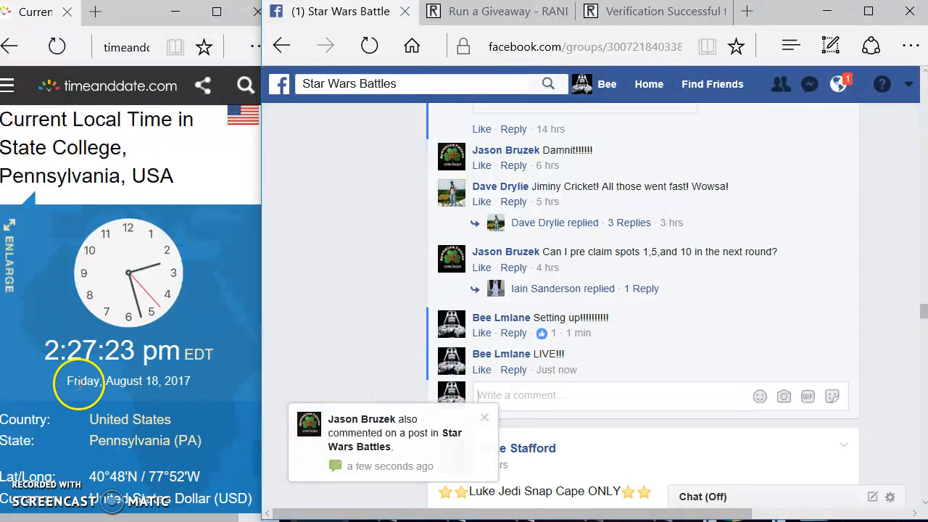
- Select the 11 numbered entries in the post and switch to the RANDOM.org Run a Giveaway page
{"action": "scroll", "scroll_direction": "up", "scroll_amount": 3}
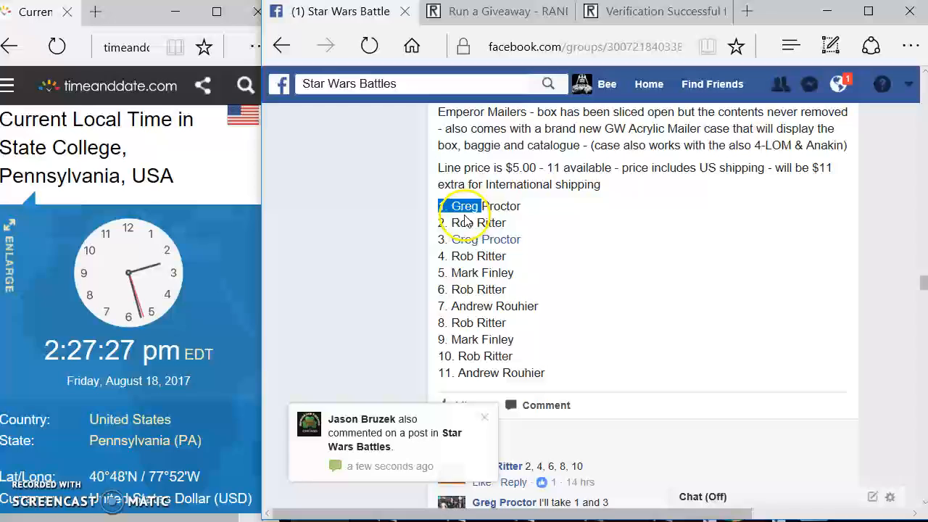
{"action": "left_click_drag", "start_coordinate": [450, 206], "coordinate": [554, 373]}
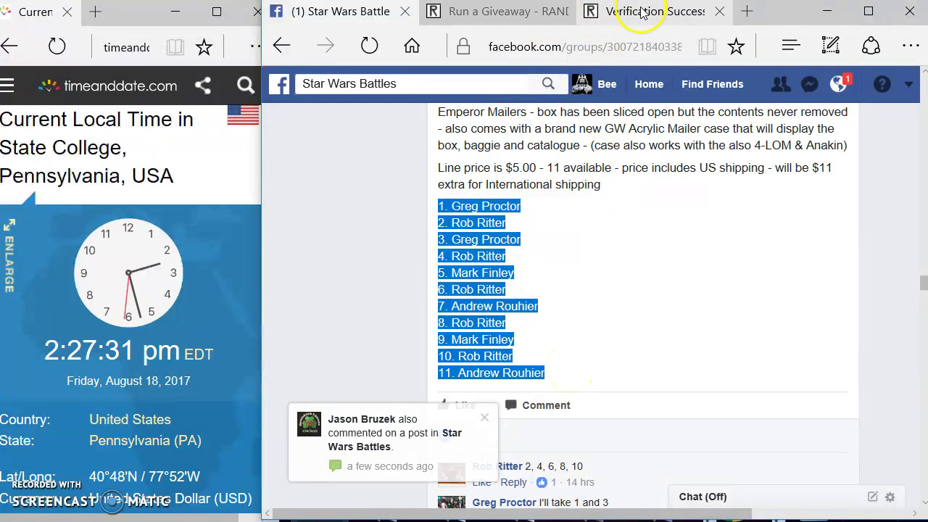
{"action": "left_click", "coordinate": [519, 11]}
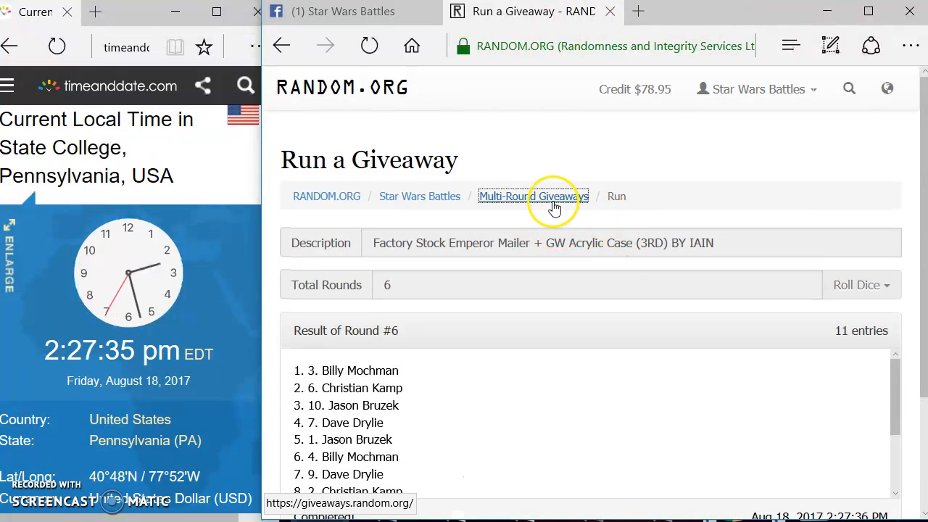
- From the Multi-Round Giveaways overview, start a fresh giveaway for the 11 entries
{"action": "left_click", "coordinate": [532, 196]}
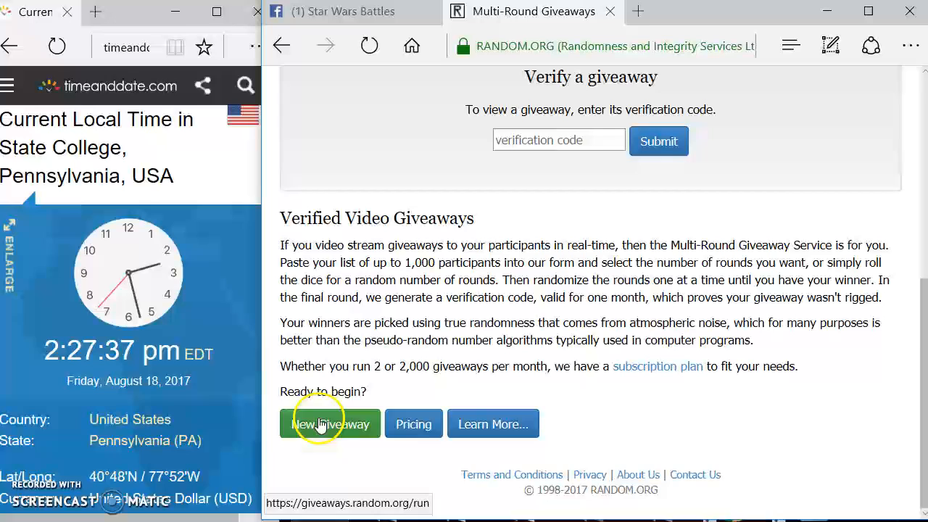
{"action": "left_click", "coordinate": [331, 423]}
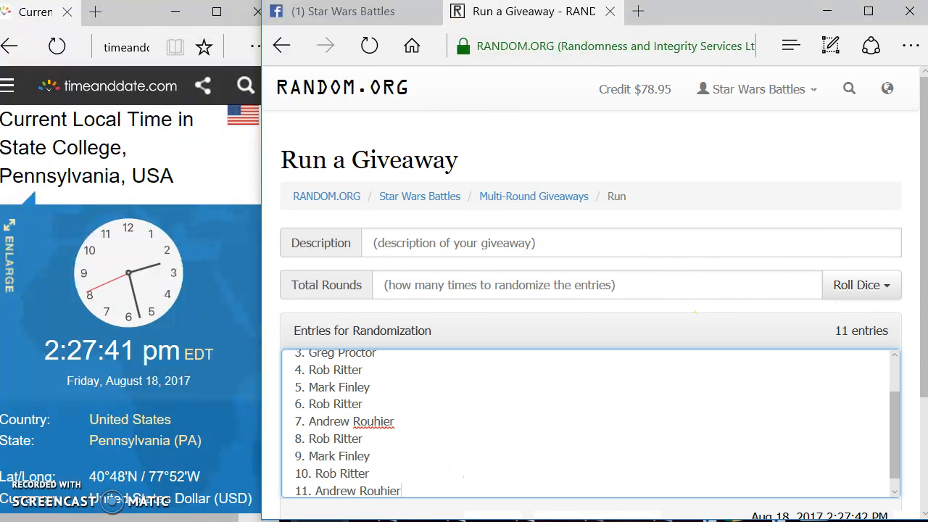
- Return to the Star Wars Battles Round 3 post to grab the item title
{"action": "left_click", "coordinate": [341, 12]}
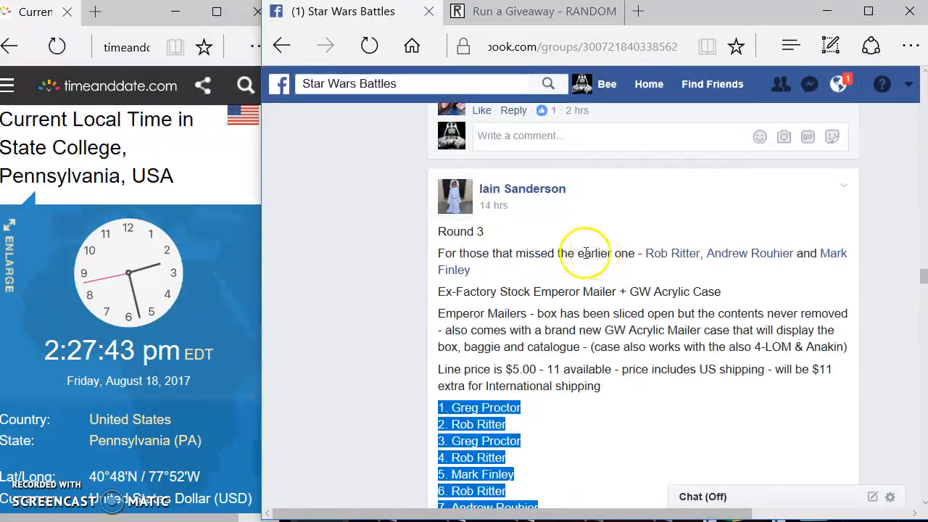
{"action": "mouse_move", "coordinate": [516, 292]}
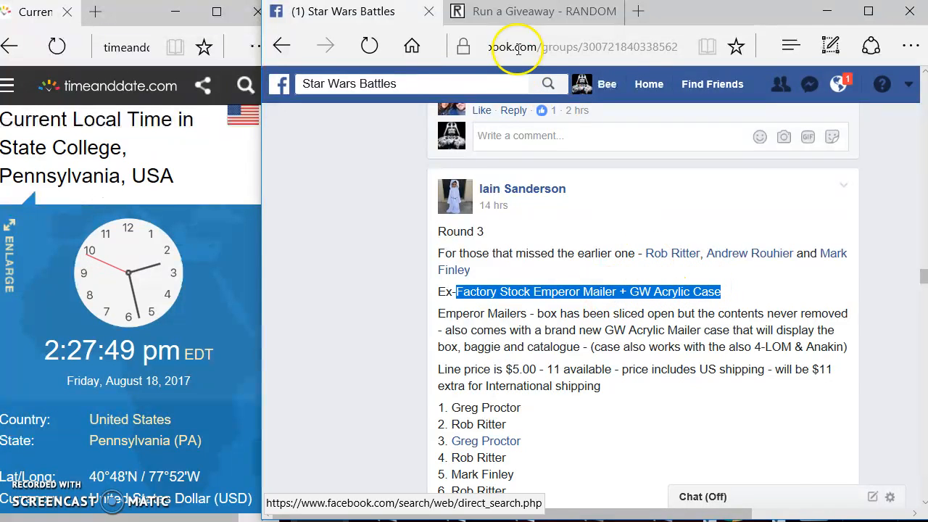
- Name the giveaway 'Factory Stock Emperor Mailer + GW Acrylic Case BY IAIN' and accept a randomly rolled 5 rounds
{"action": "left_click", "coordinate": [534, 12]}
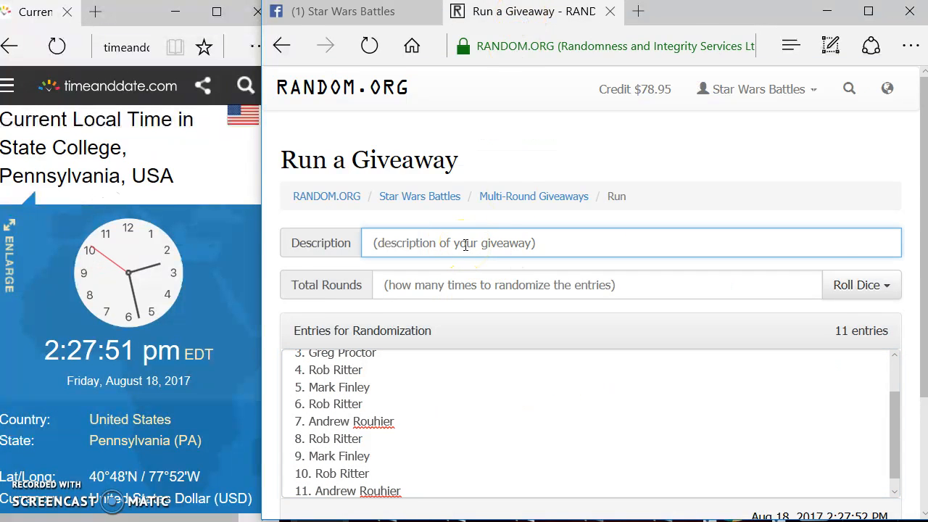
{"action": "type", "text": "Factory Stock Emperor Mailer + GW Acrylic Case BY"}
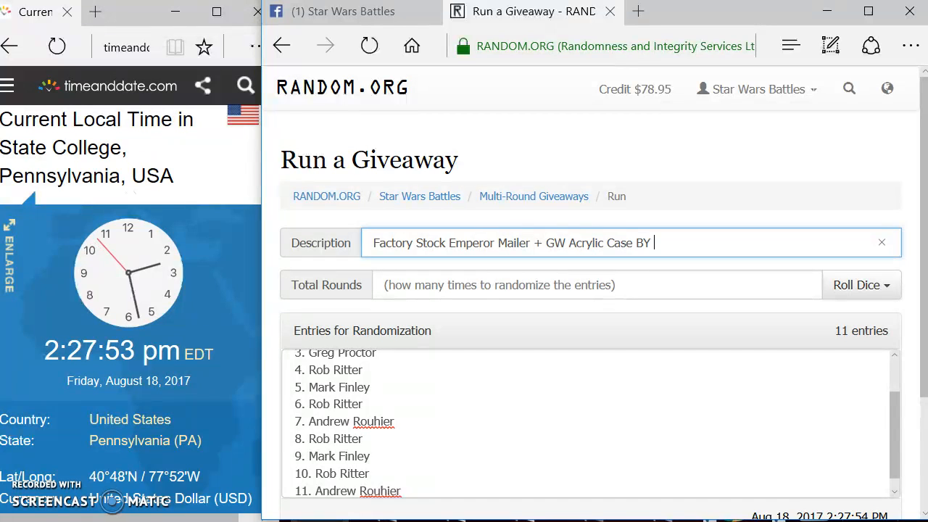
{"action": "type", "text": "IAIN"}
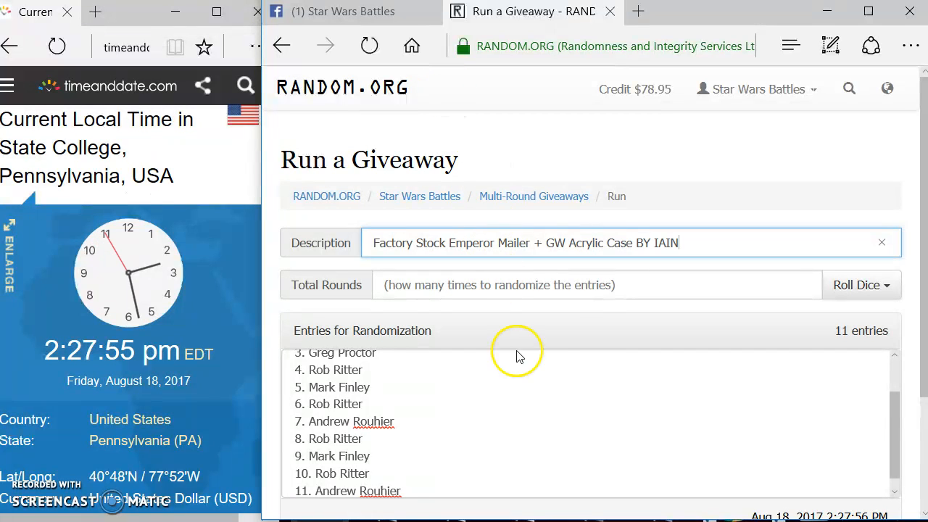
{"action": "scroll", "scroll_direction": "down", "scroll_amount": 3}
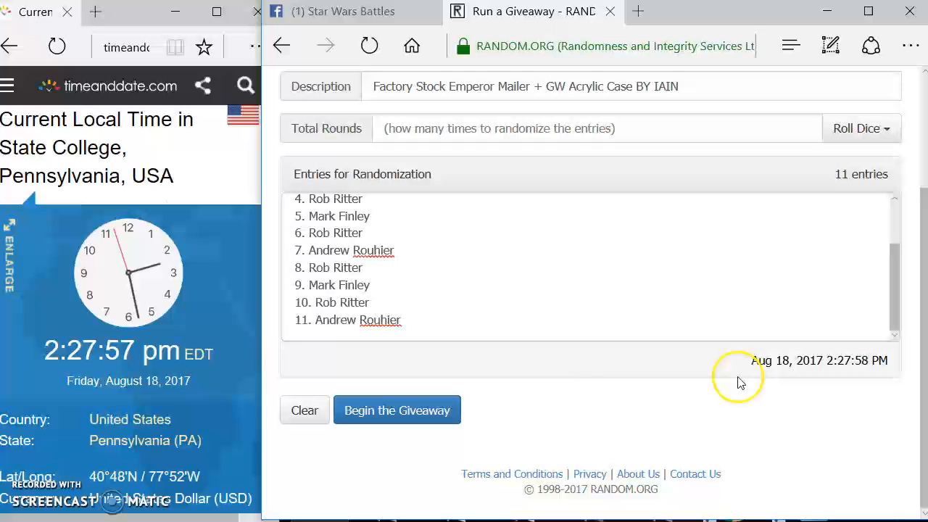
{"action": "scroll", "scroll_direction": "up", "scroll_amount": 3}
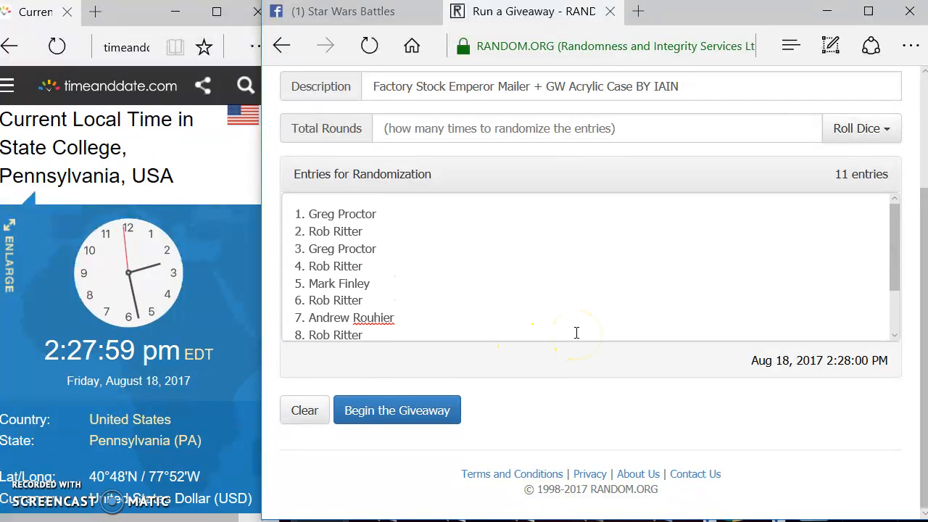
{"action": "scroll", "scroll_direction": "down", "scroll_amount": 3}
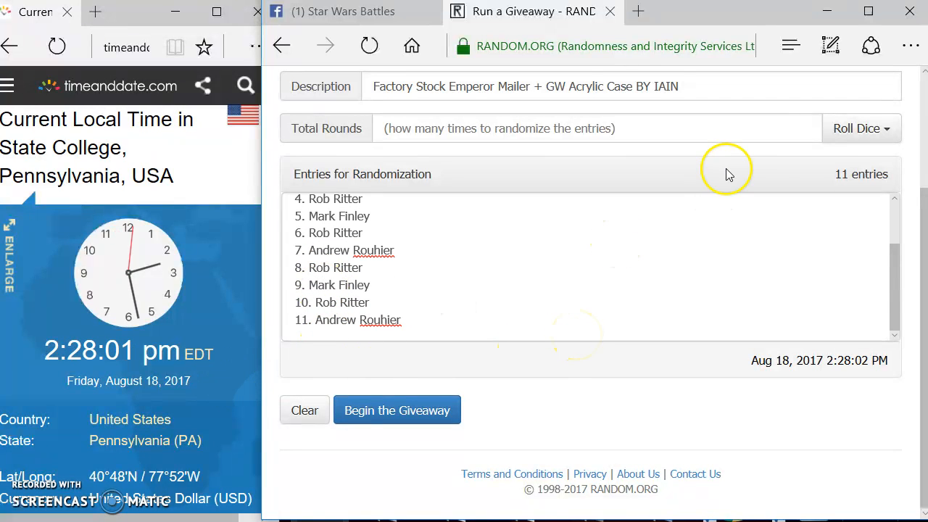
{"action": "left_click", "coordinate": [855, 128]}
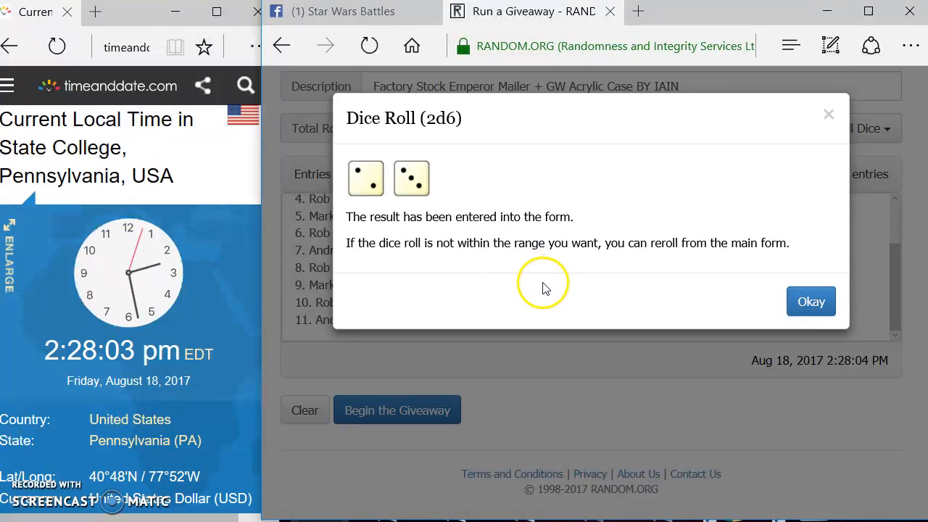
{"action": "left_click", "coordinate": [811, 300]}
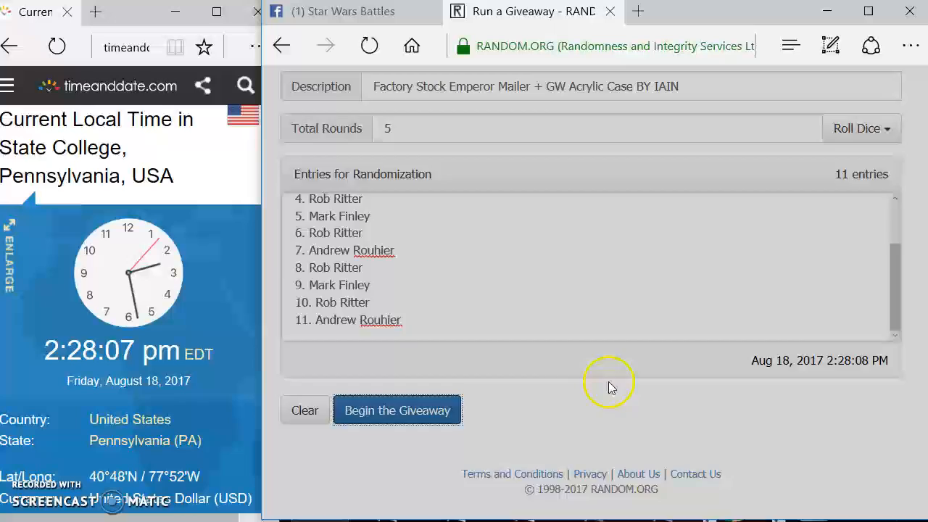
- Run rounds 1 through 4 of the giveaway, leaving only the final round
{"action": "left_click", "coordinate": [397, 409]}
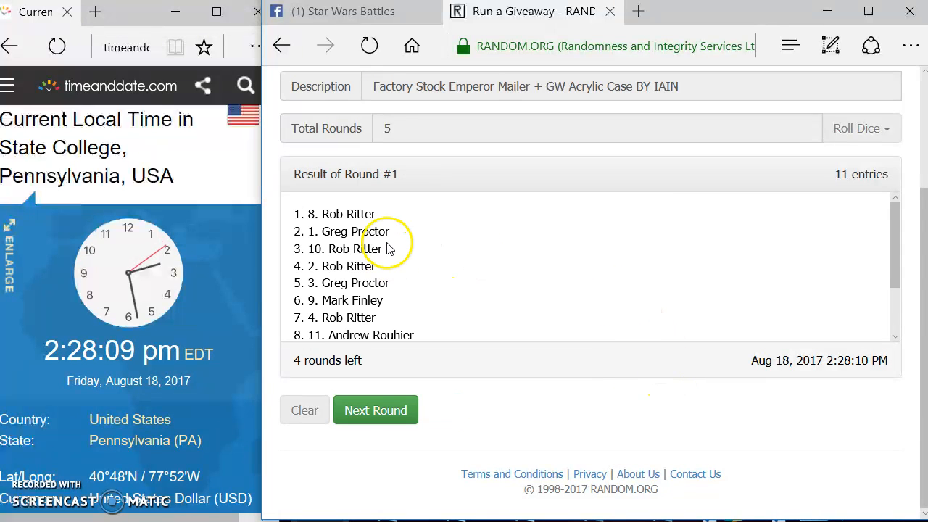
{"action": "scroll", "scroll_direction": "down", "scroll_amount": 3}
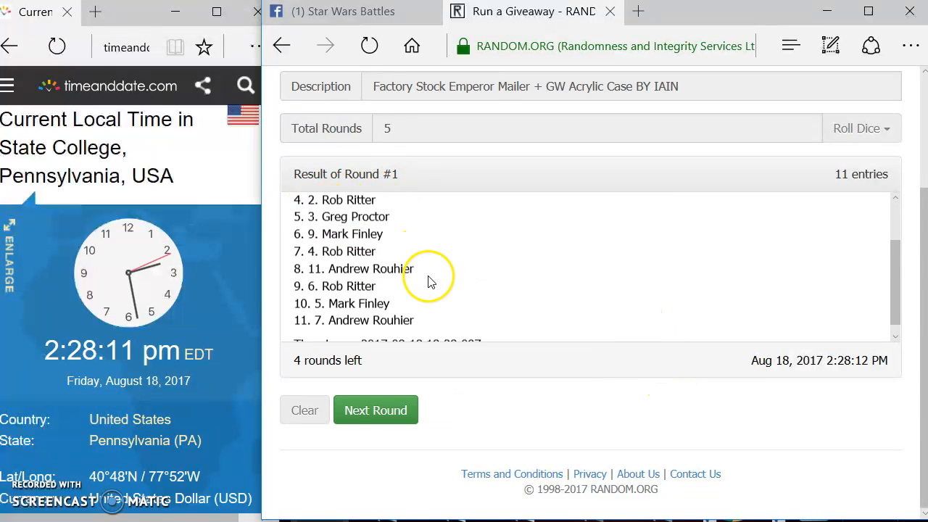
{"action": "left_click", "coordinate": [375, 409]}
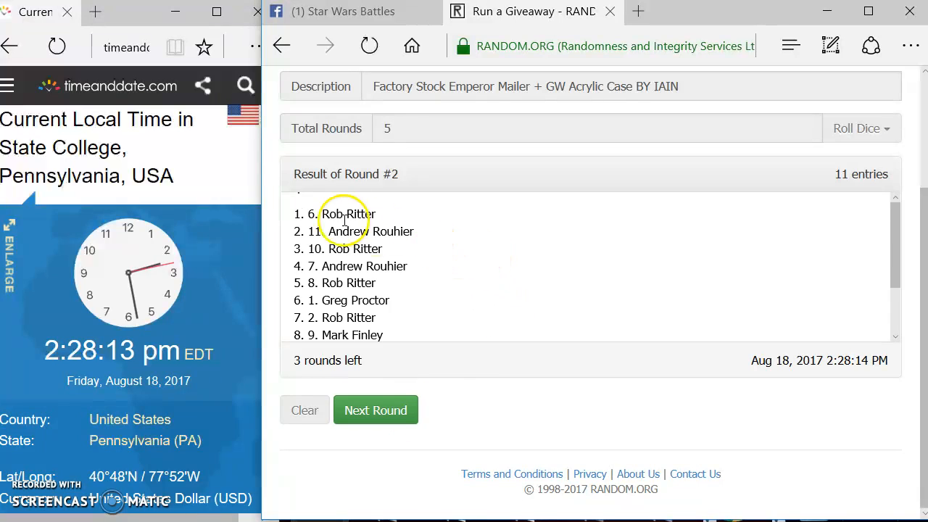
{"action": "left_click", "coordinate": [376, 409]}
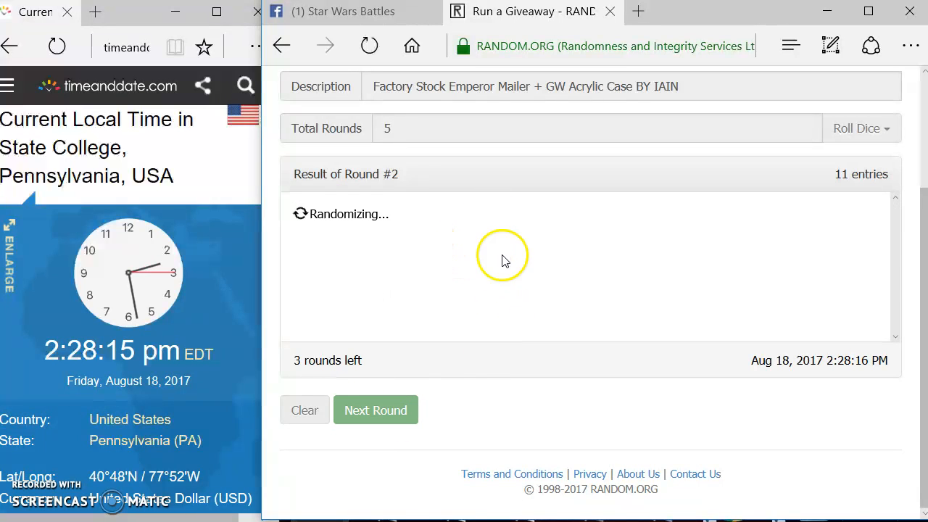
{"action": "left_click", "coordinate": [376, 409]}
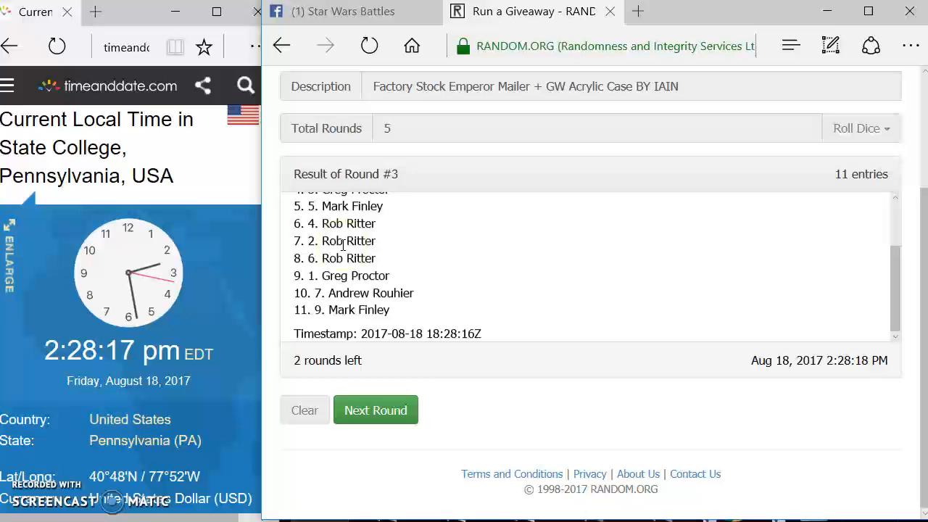
{"action": "left_click", "coordinate": [375, 409]}
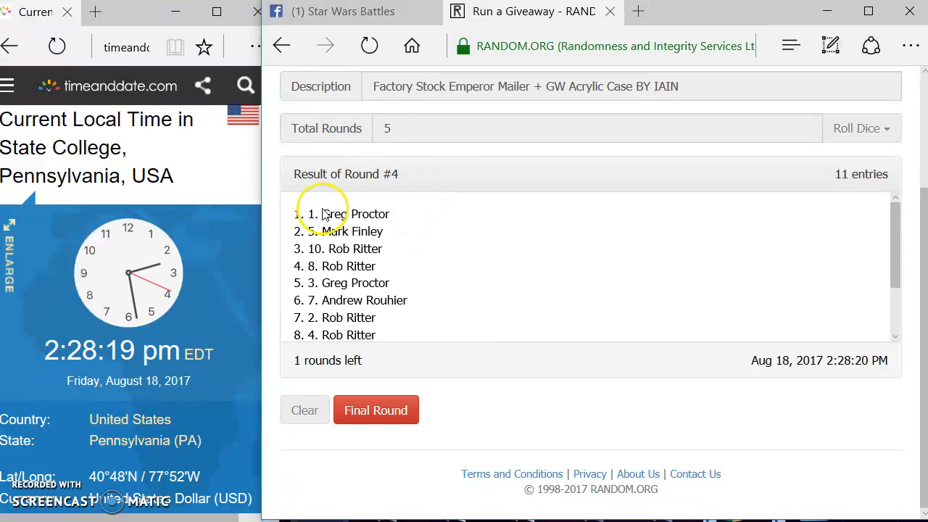
{"action": "scroll", "scroll_direction": "down", "scroll_amount": 3}
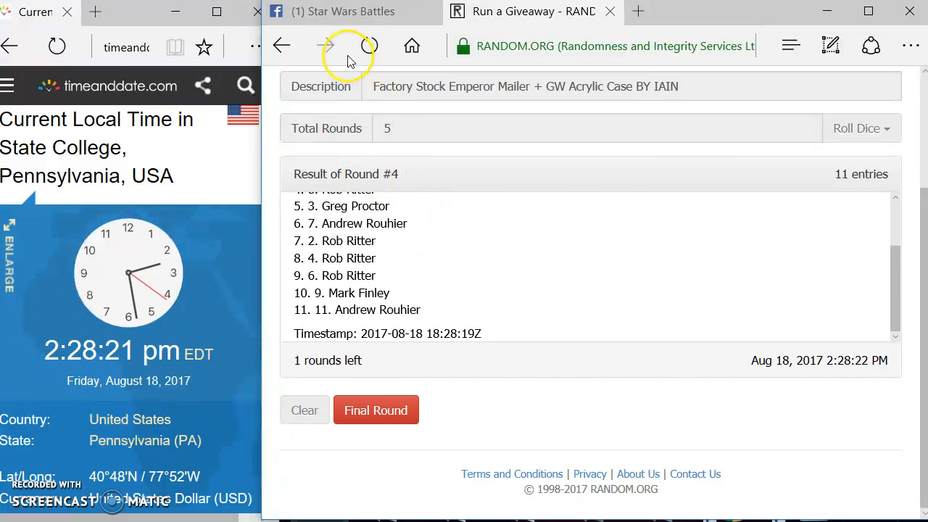
- Post the comment "FINAL ROUND - GOOD LUCK!!!" on the Star Wars Battles post and return to the giveaway
{"action": "left_click", "coordinate": [340, 12]}
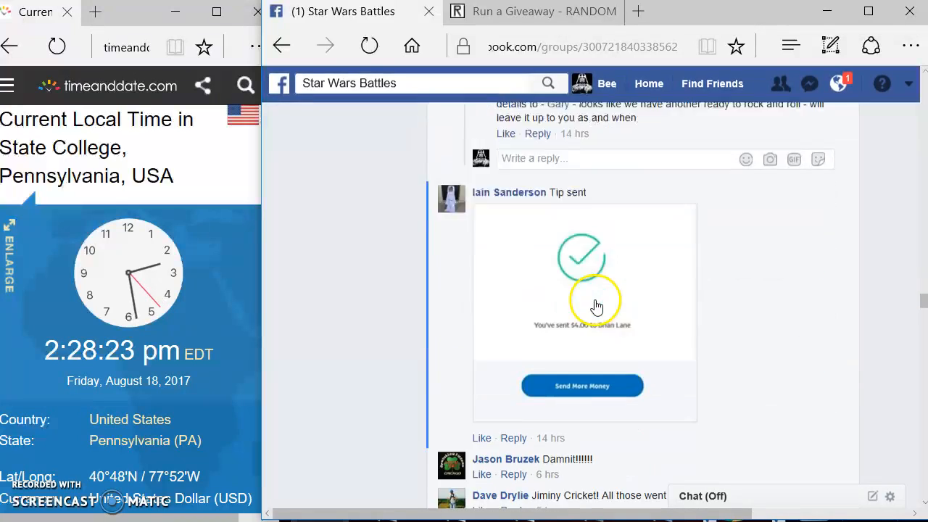
{"action": "scroll", "scroll_direction": "down", "scroll_amount": 3}
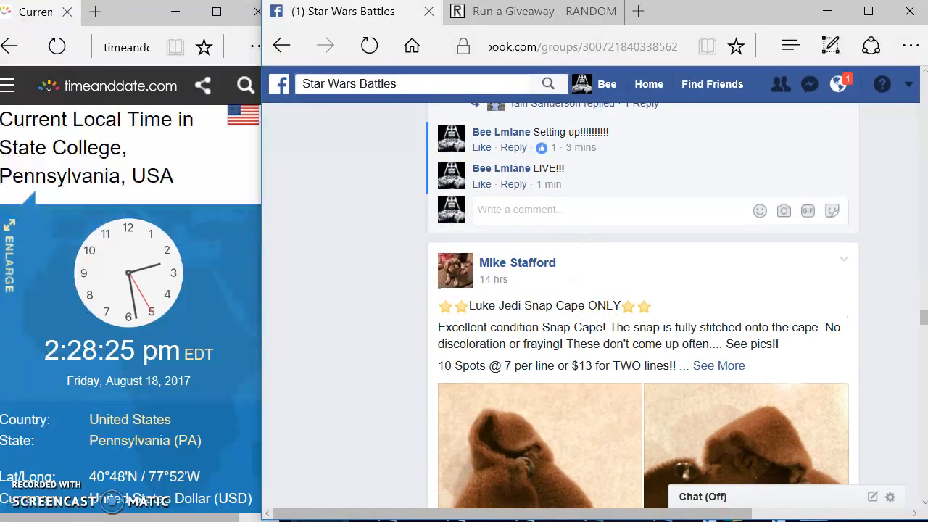
{"action": "type", "text": "FINAL"}
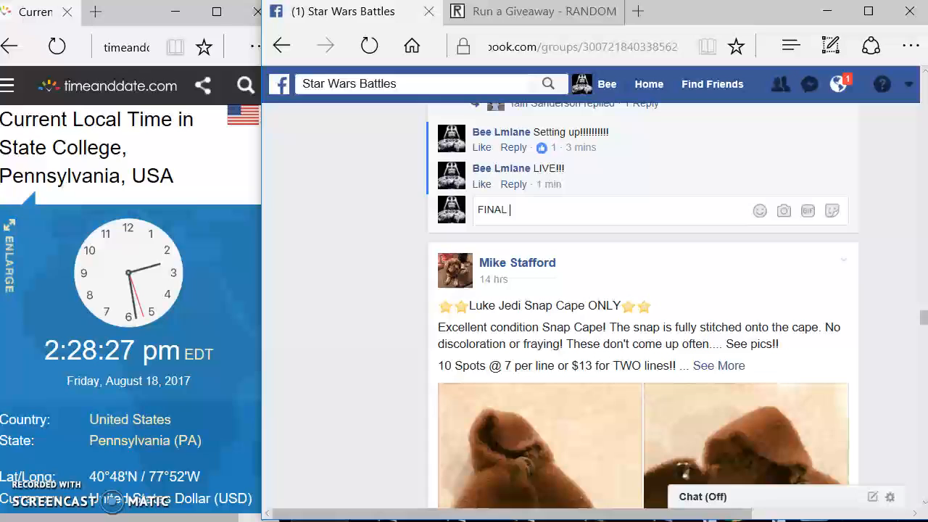
{"action": "type", "text": "ROUND - GOO"}
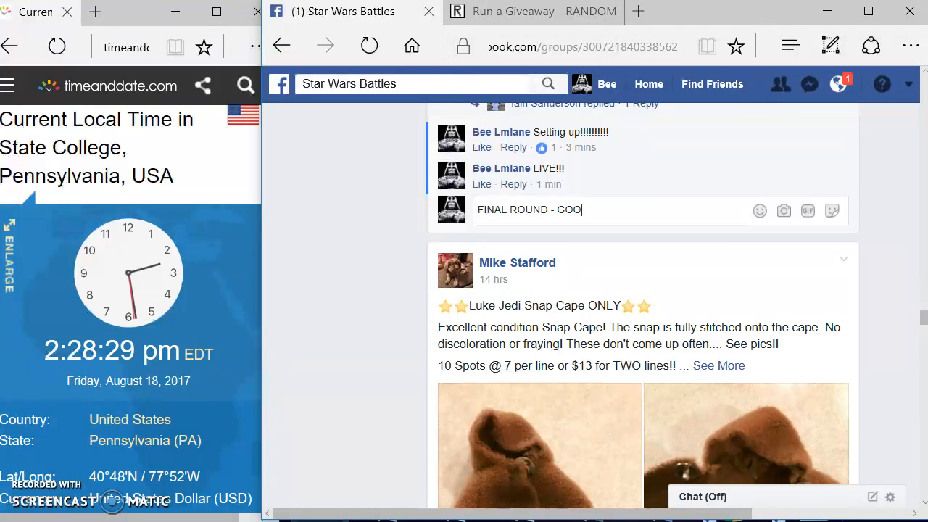
{"action": "type", "text": "D LUCK!!!"}
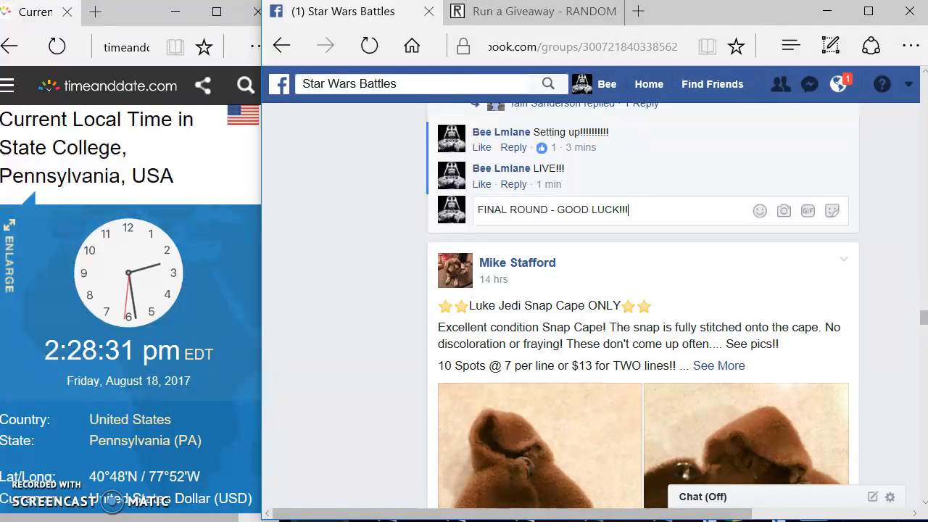
{"action": "key", "text": "Return"}
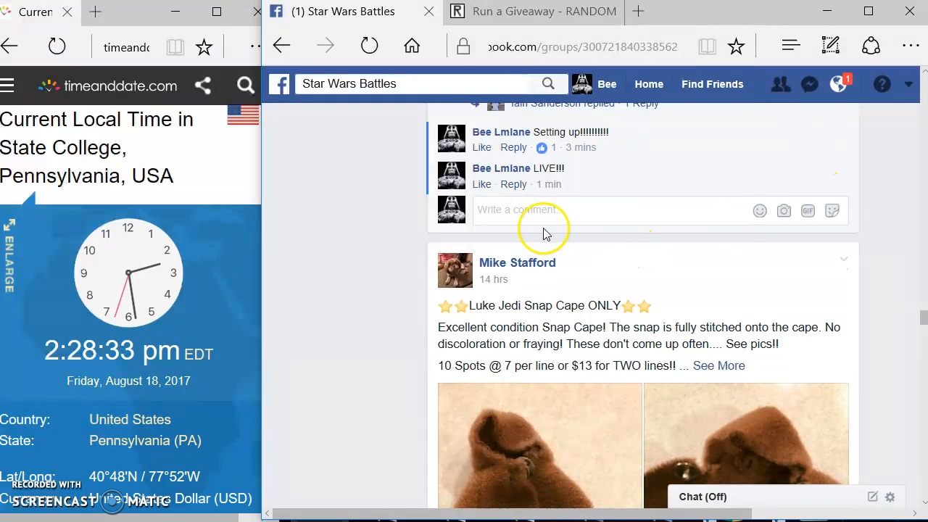
{"action": "left_click", "coordinate": [533, 11]}
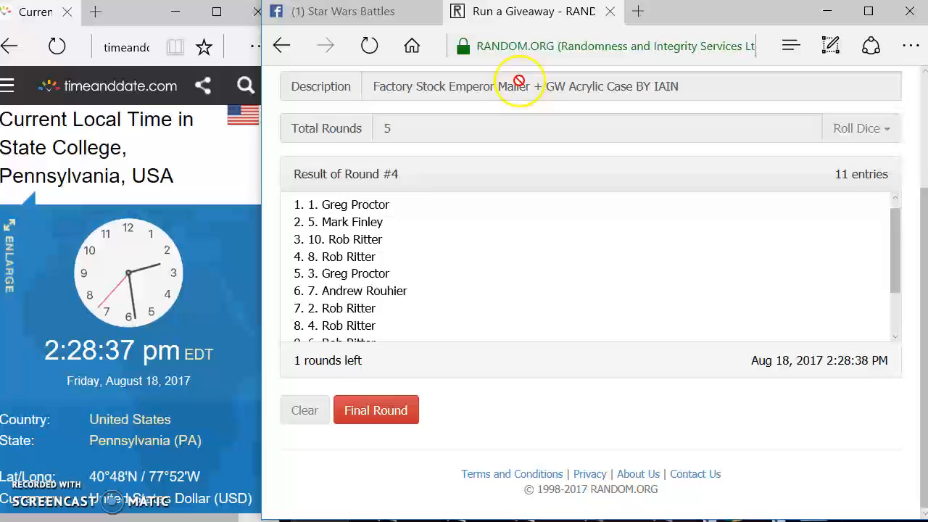
{"action": "mouse_move", "coordinate": [444, 380]}
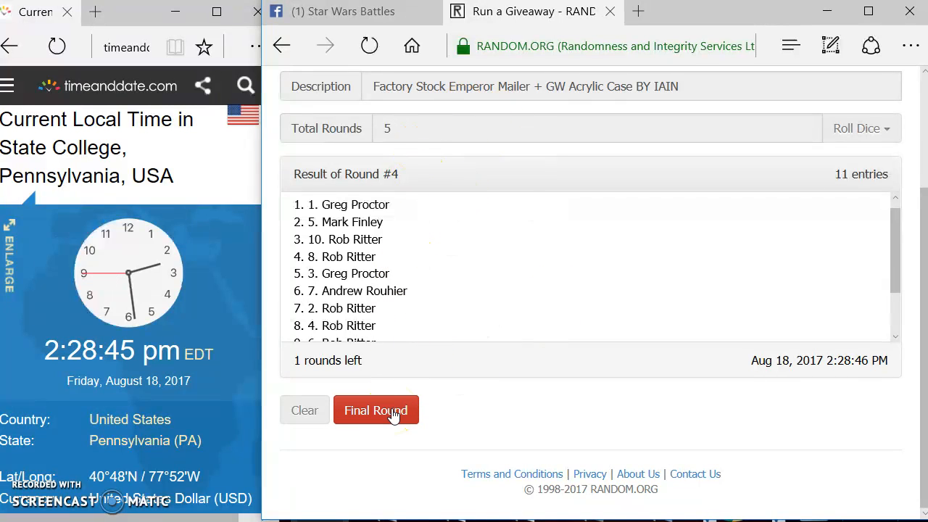
- Run the fifth and final round and open the verification record for giveaway code 'mhseft'
{"action": "left_click", "coordinate": [375, 409]}
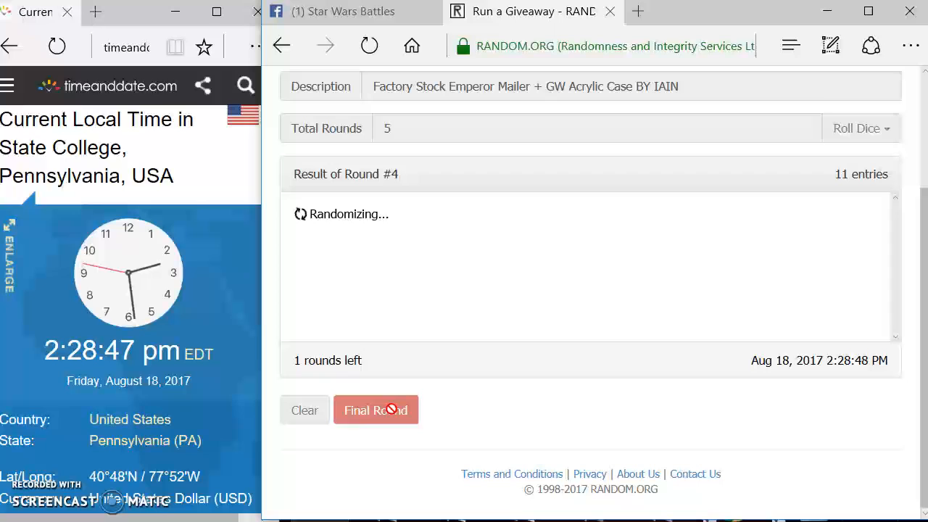
{"action": "left_click", "coordinate": [376, 409]}
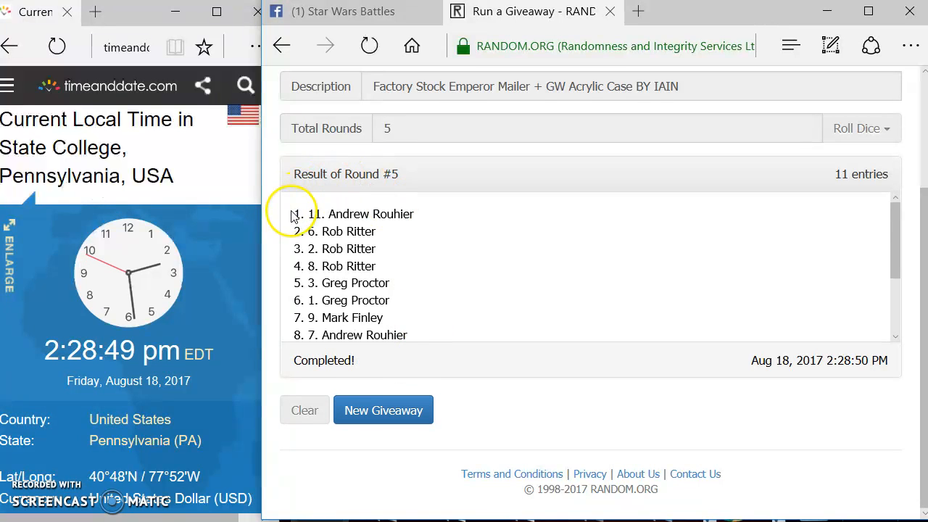
{"action": "scroll", "scroll_direction": "down", "scroll_amount": 3}
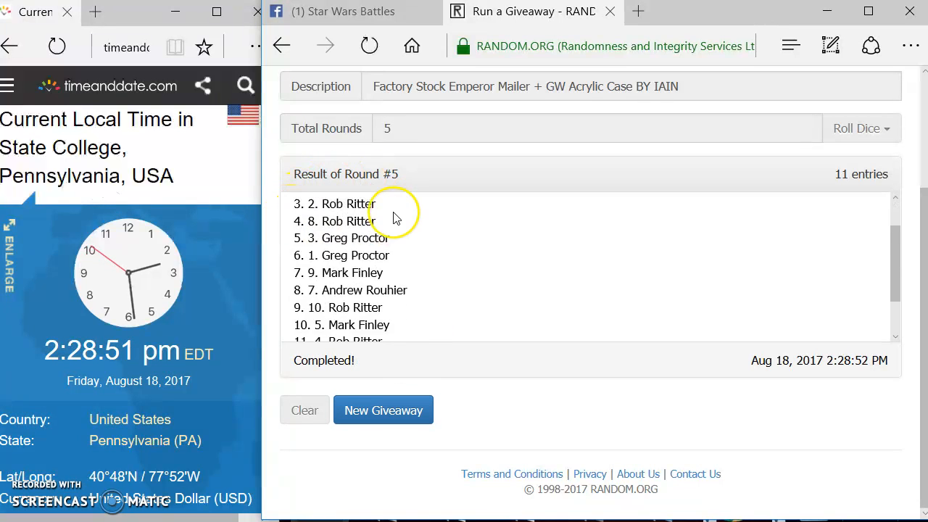
{"action": "scroll", "scroll_direction": "down", "scroll_amount": 3}
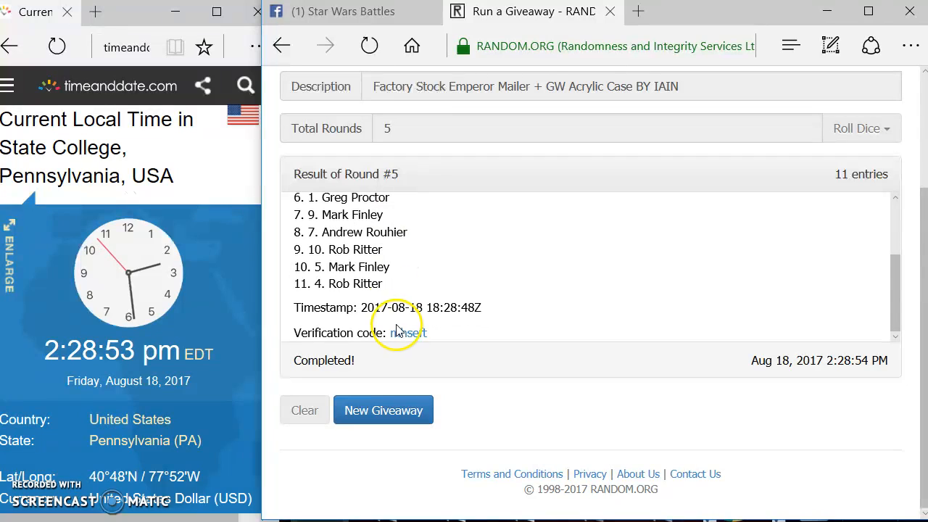
{"action": "left_click", "coordinate": [408, 332]}
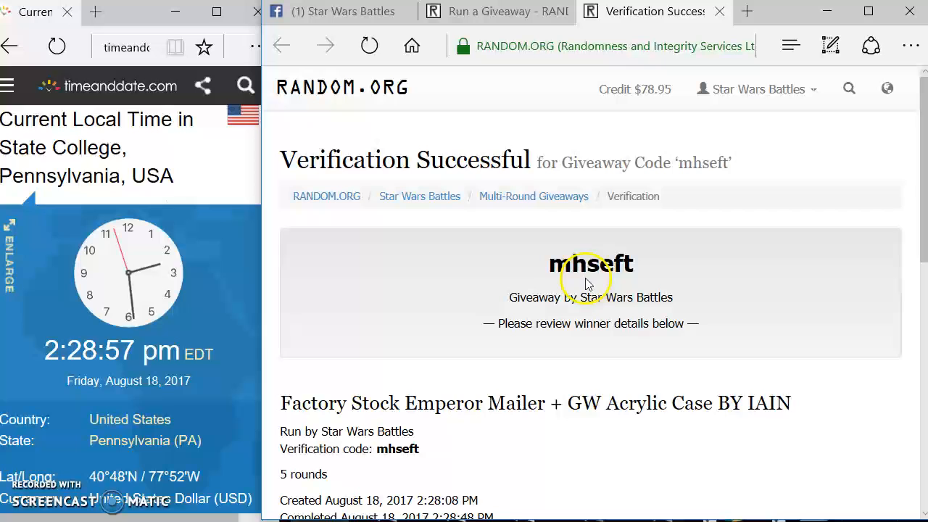
- Review the Round #5 FINAL winner list on the verification page, then return to the Facebook post
{"action": "scroll", "scroll_direction": "down", "scroll_amount": 3}
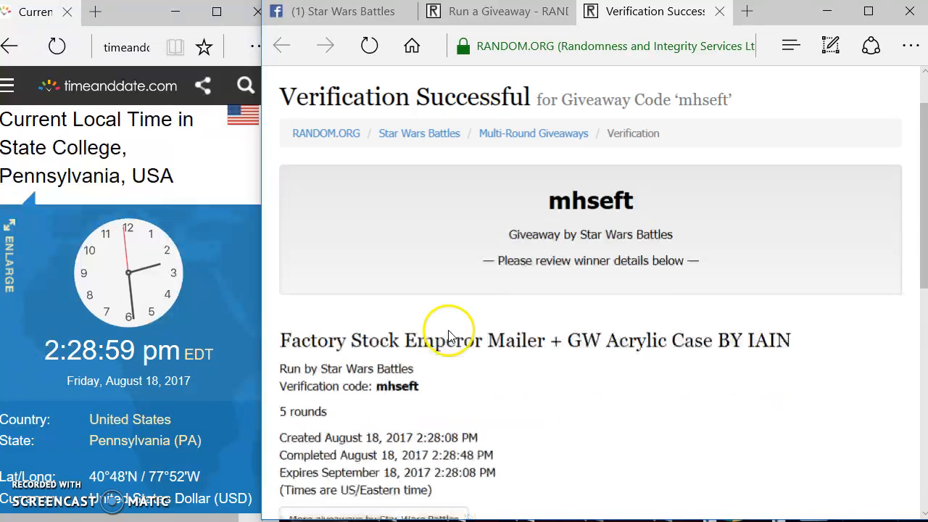
{"action": "scroll", "scroll_direction": "down", "scroll_amount": 3}
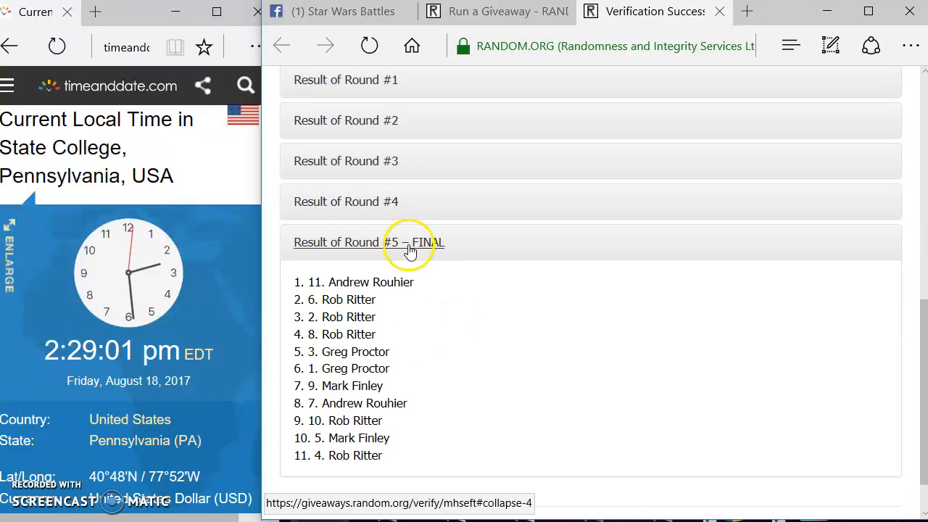
{"action": "mouse_move", "coordinate": [394, 278]}
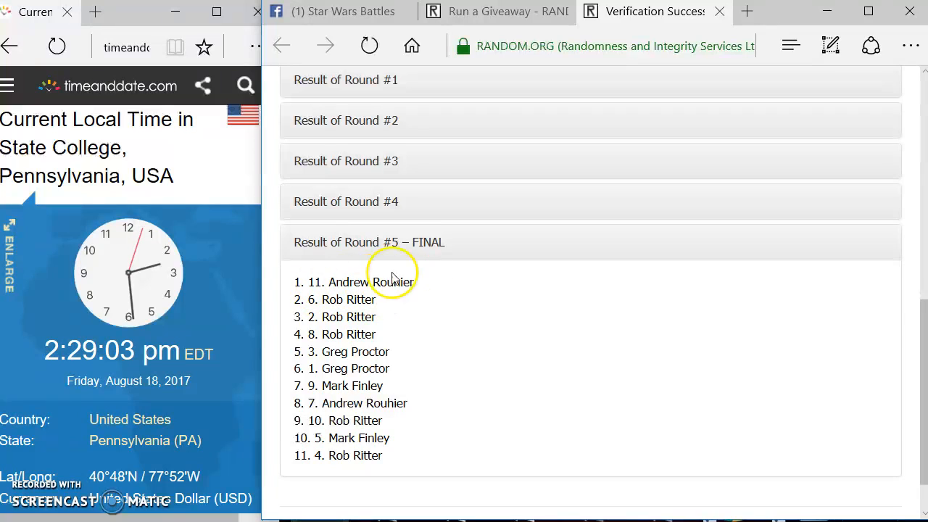
{"action": "left_click", "coordinate": [330, 11]}
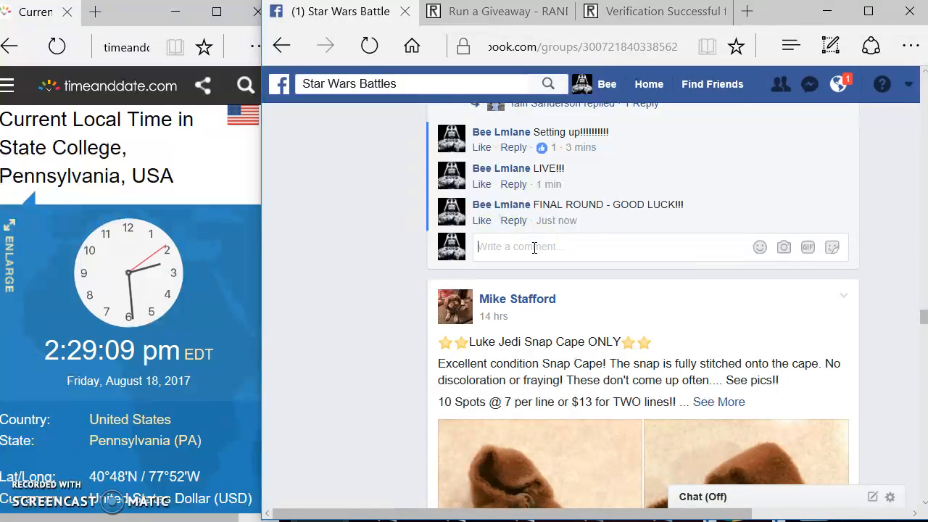
- Post a "DONE" comment on the Star Wars Battles post to close the giveaway
{"action": "scroll", "scroll_direction": "down", "scroll_amount": 3}
{"action": "type", "text": "DONE"}
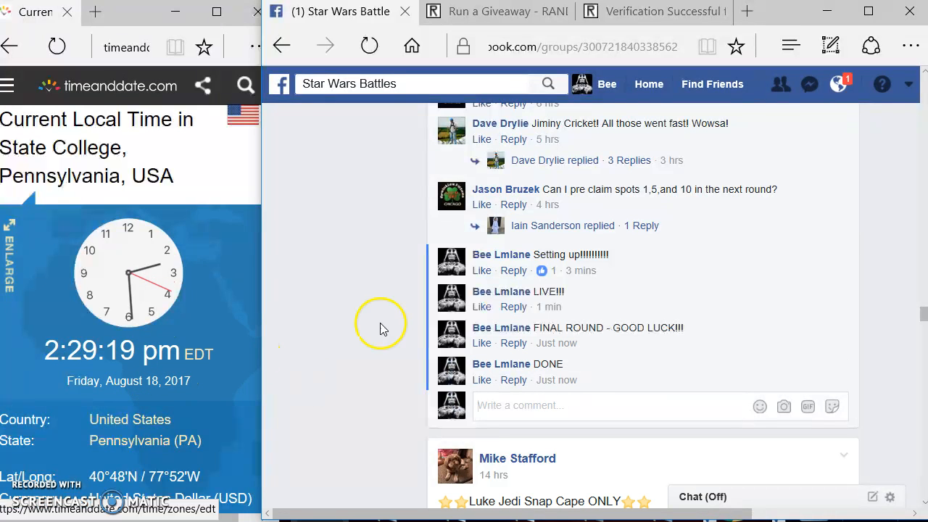
{"action": "mouse_move", "coordinate": [363, 411]}
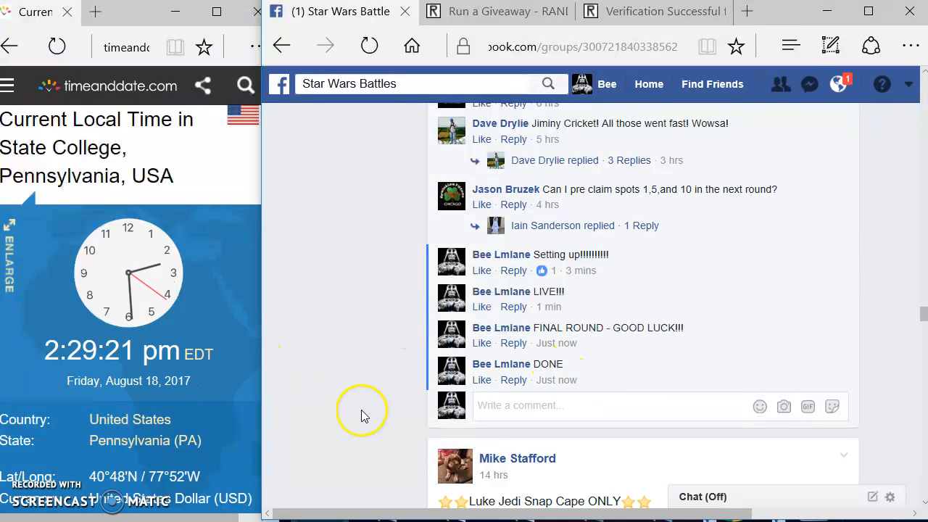
{"action": "mouse_move", "coordinate": [364, 415]}
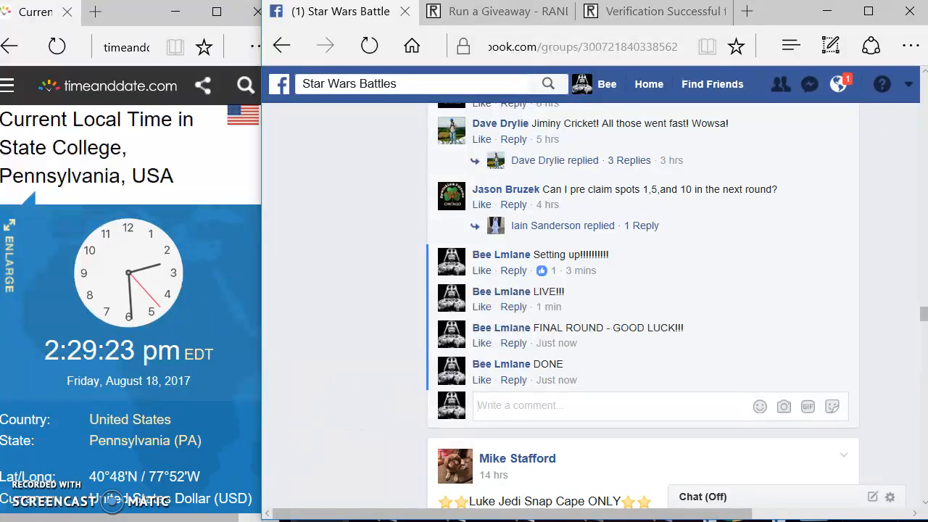